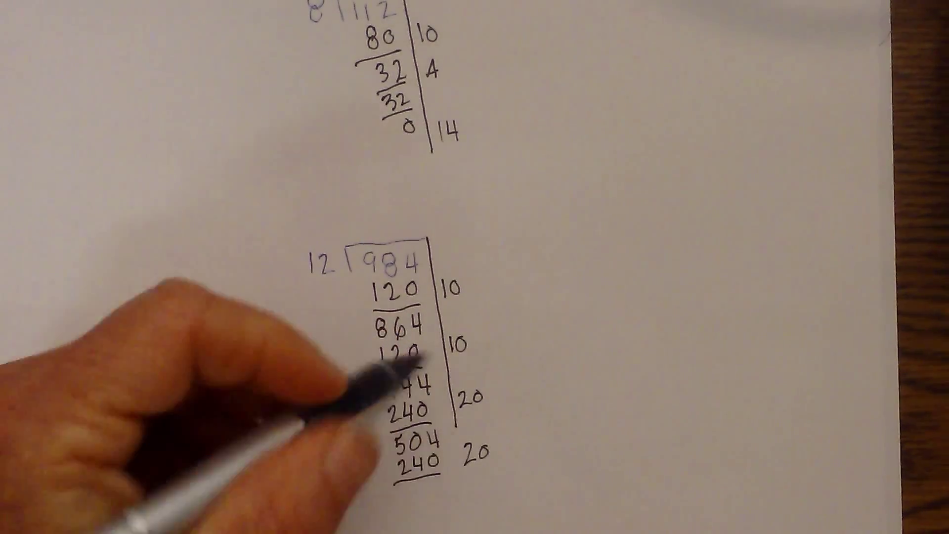
text(4)
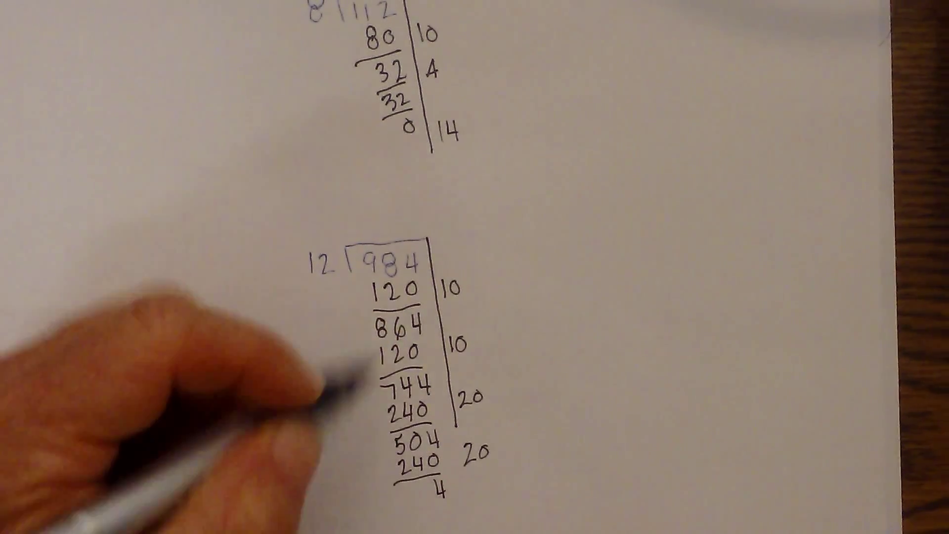